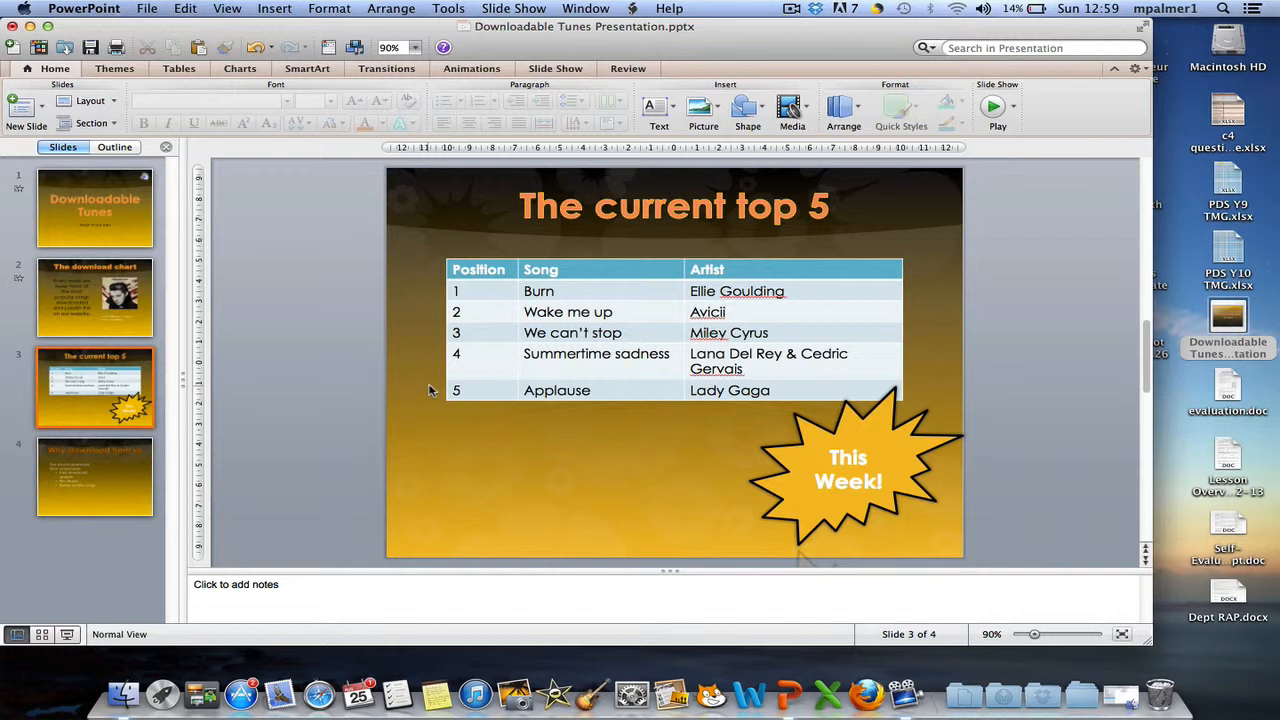
{"action": "mouse_move", "coordinate": [1135, 405]}
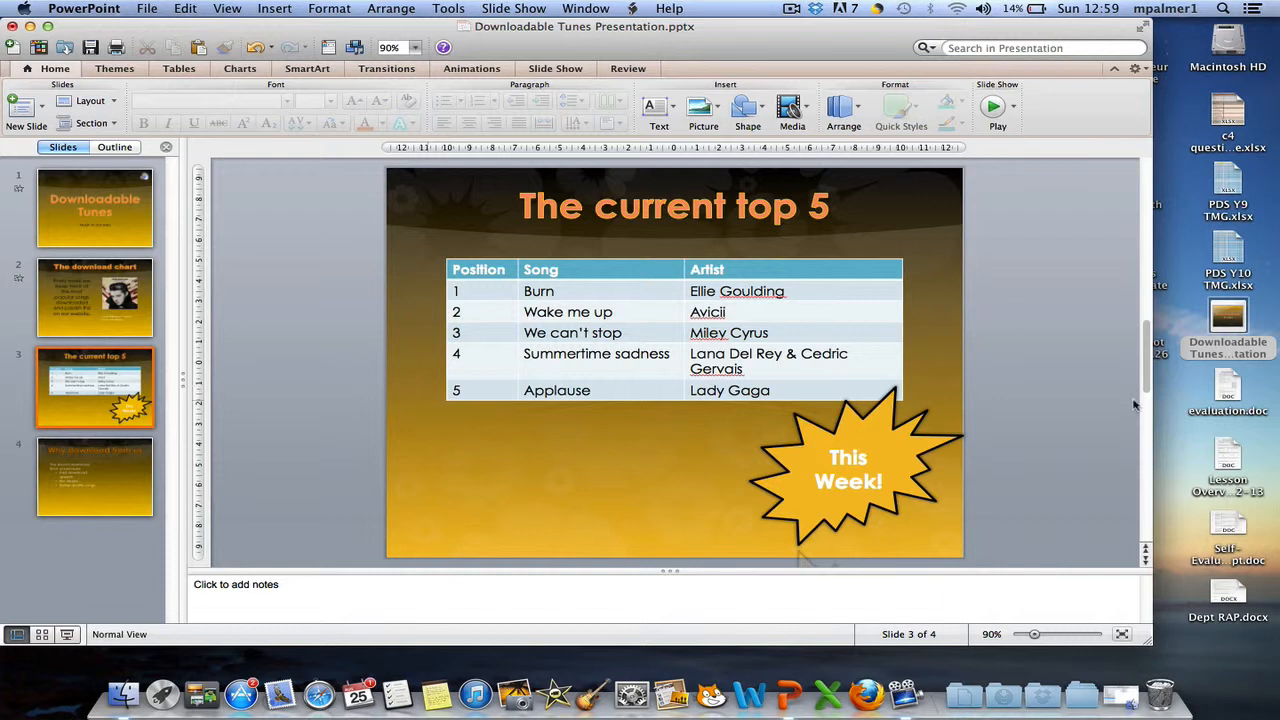
{"action": "mouse_move", "coordinate": [785, 450]}
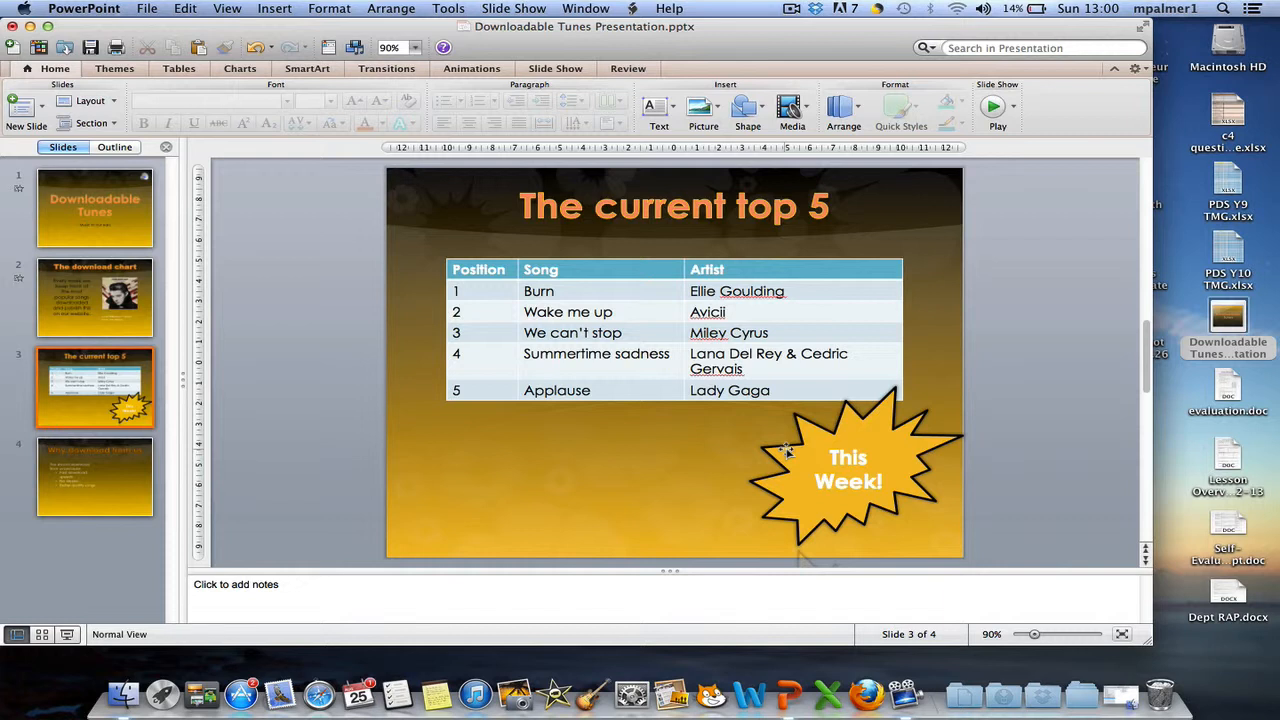
Step: Select the 'This Week!' starburst and start inserting a hyperlink from its context menu
{"action": "left_click", "coordinate": [848, 470]}
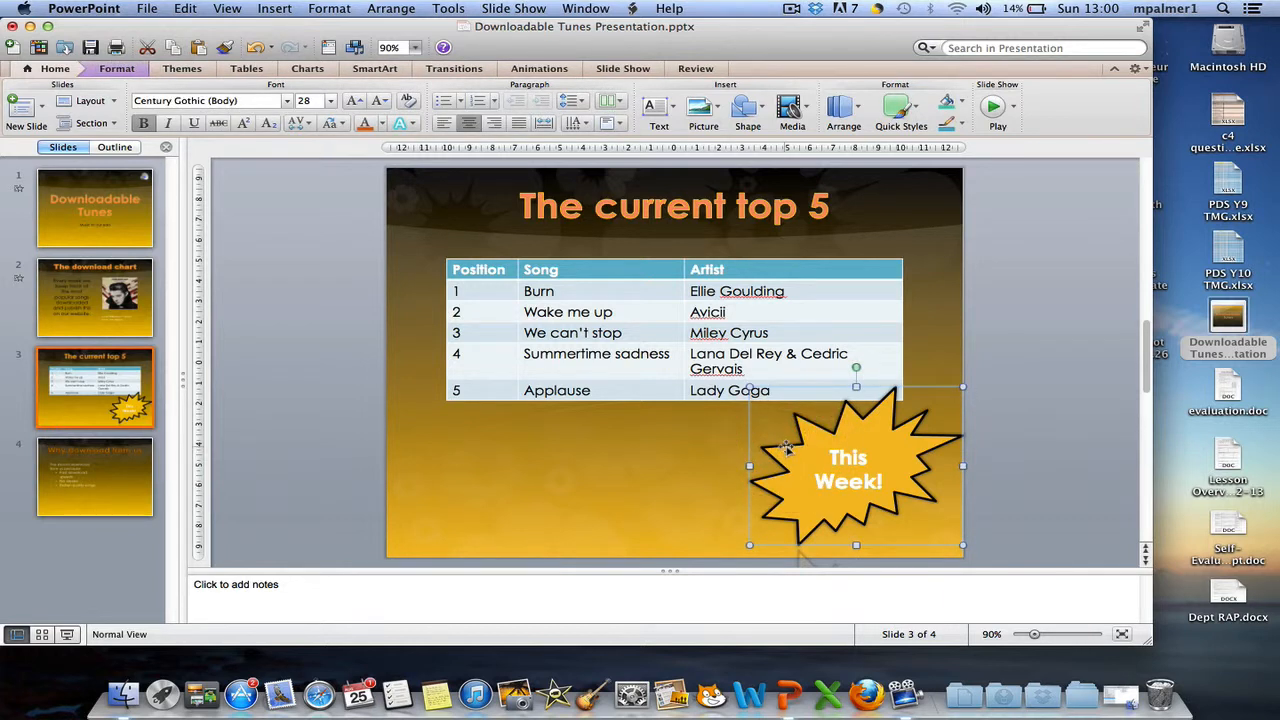
{"action": "right_click", "coordinate": [850, 465]}
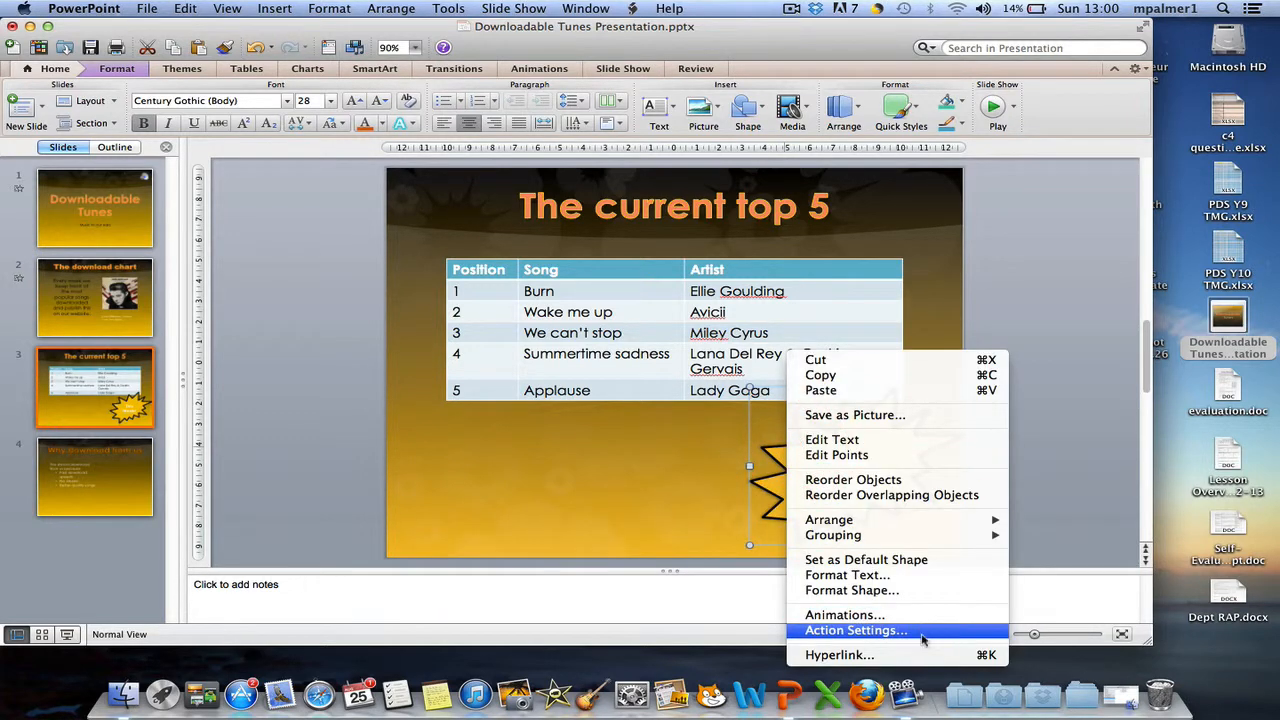
{"action": "left_click", "coordinate": [840, 654]}
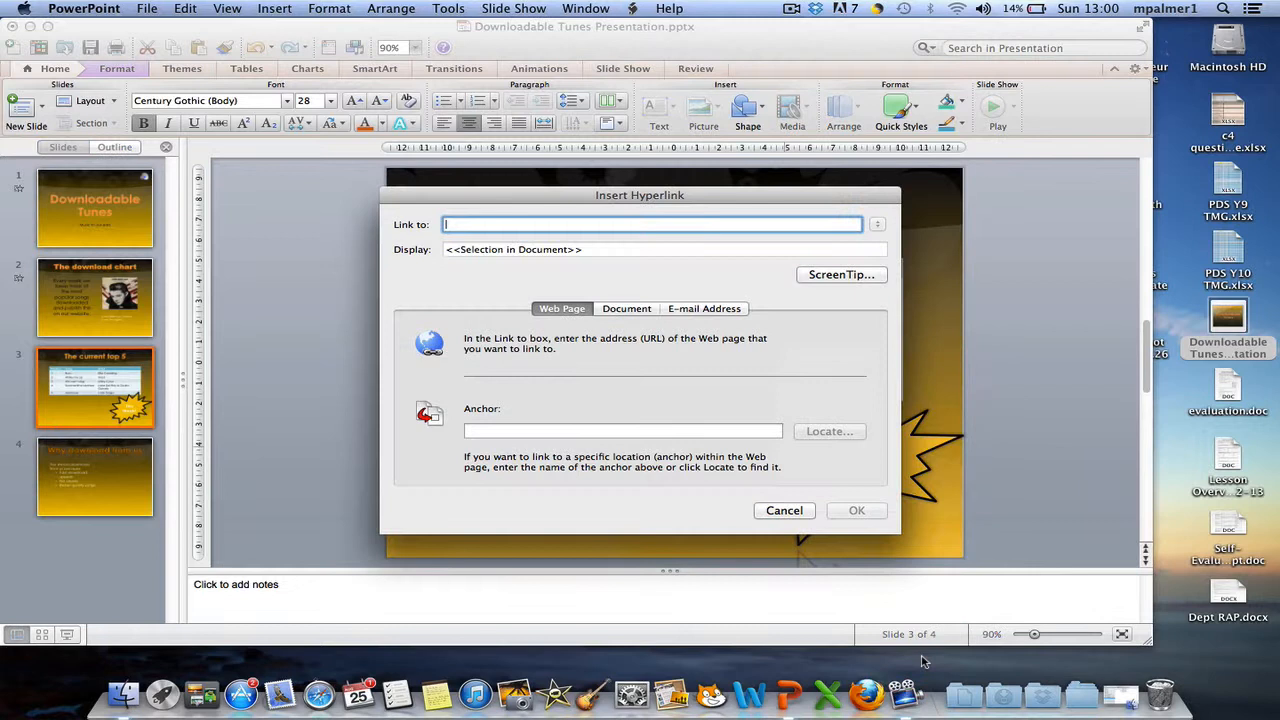
{"action": "mouse_move", "coordinate": [762, 556]}
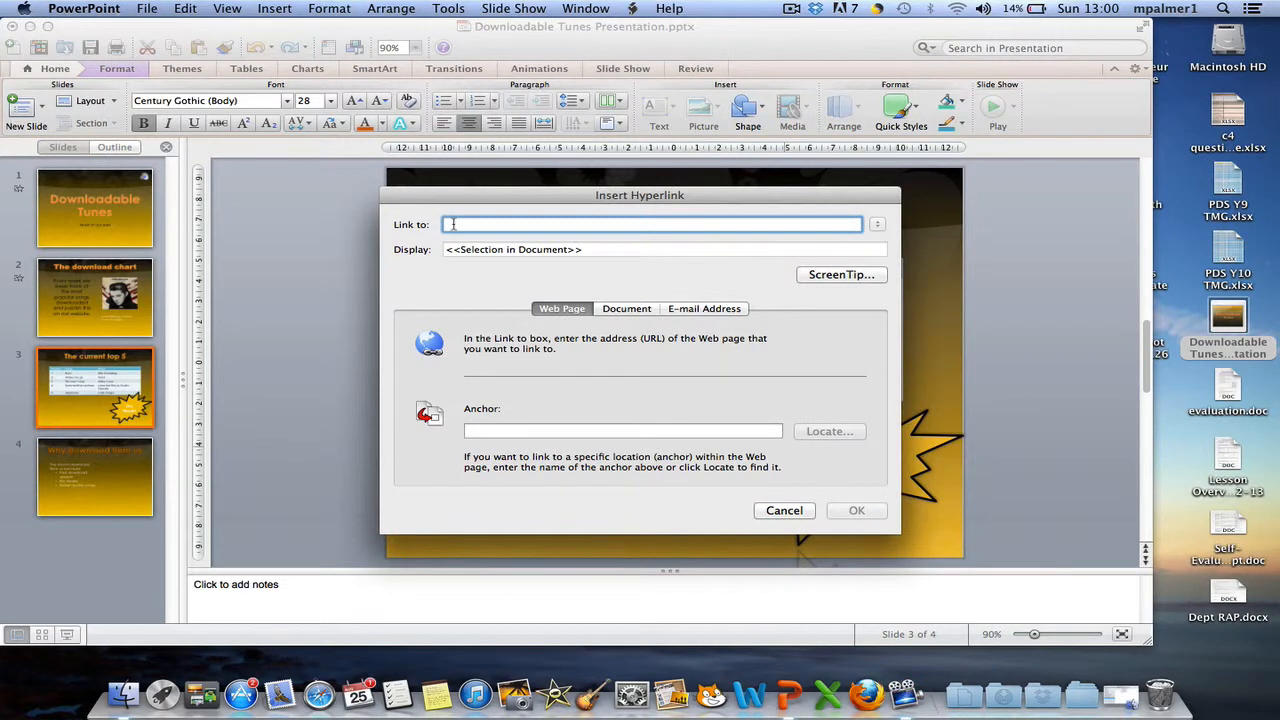
{"action": "mouse_move", "coordinate": [634, 223]}
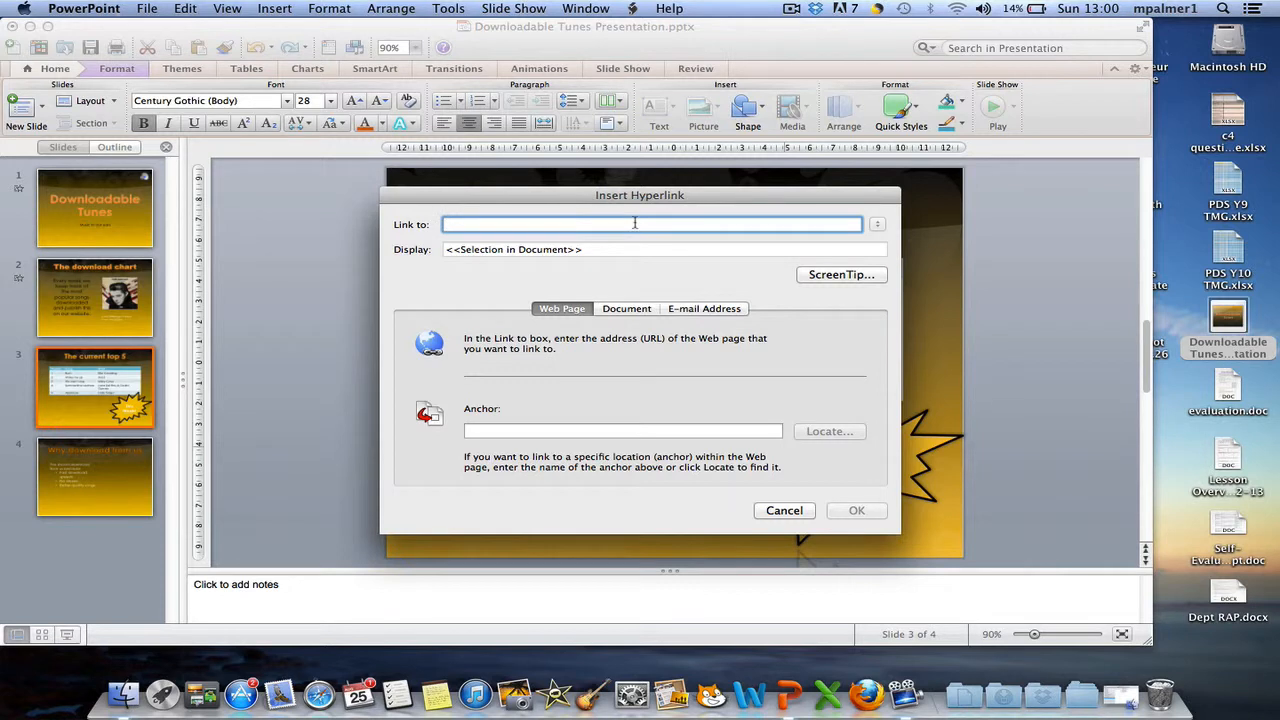
{"action": "left_click", "coordinate": [626, 308]}
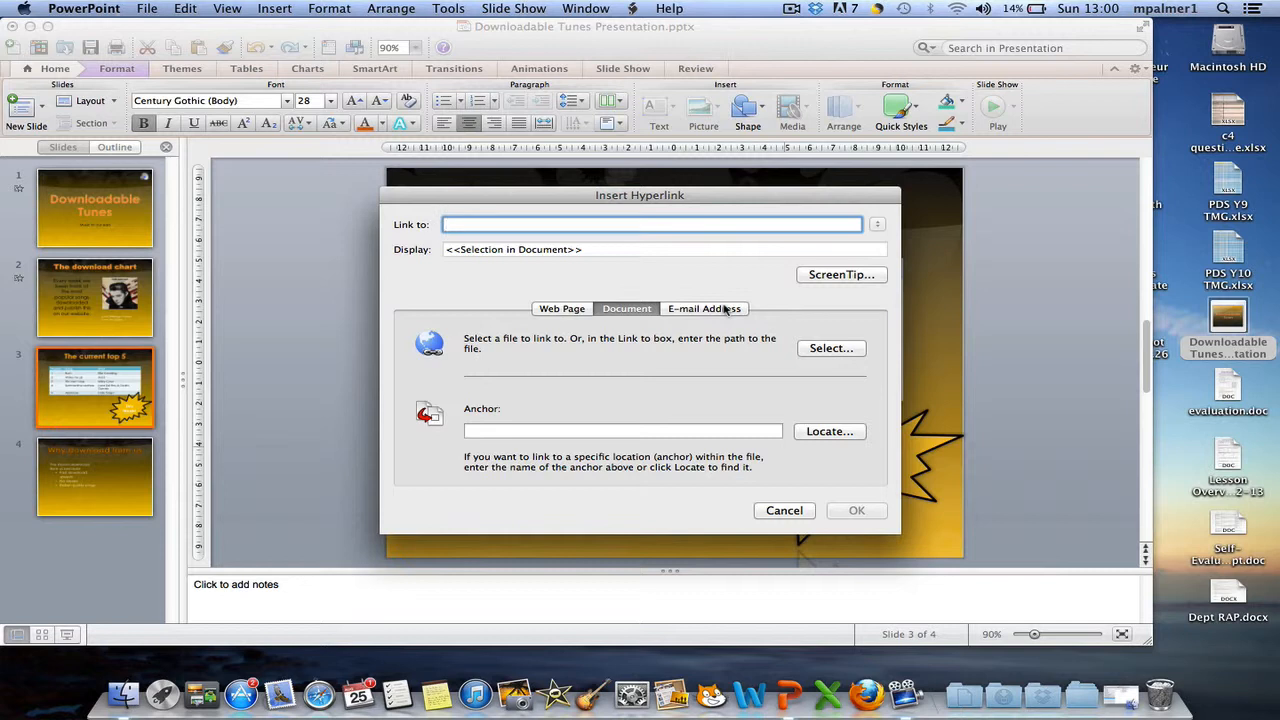
{"action": "left_click", "coordinate": [704, 308]}
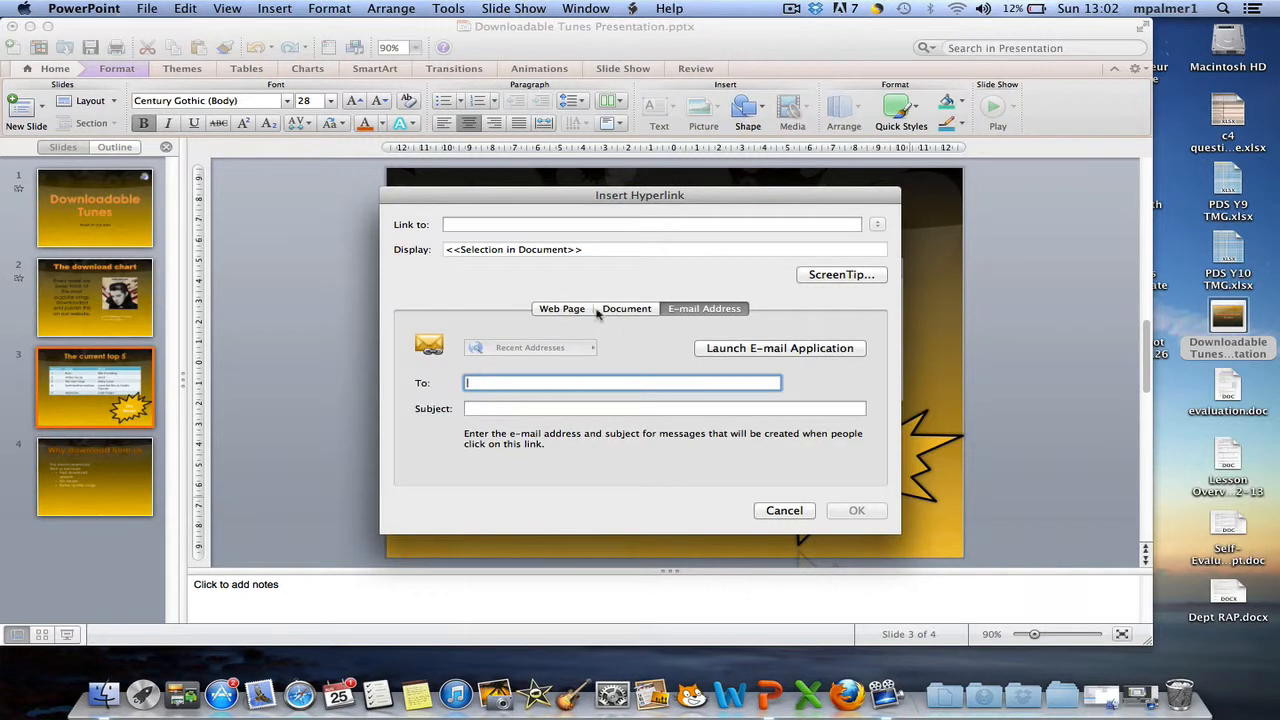
{"action": "left_click", "coordinate": [562, 308]}
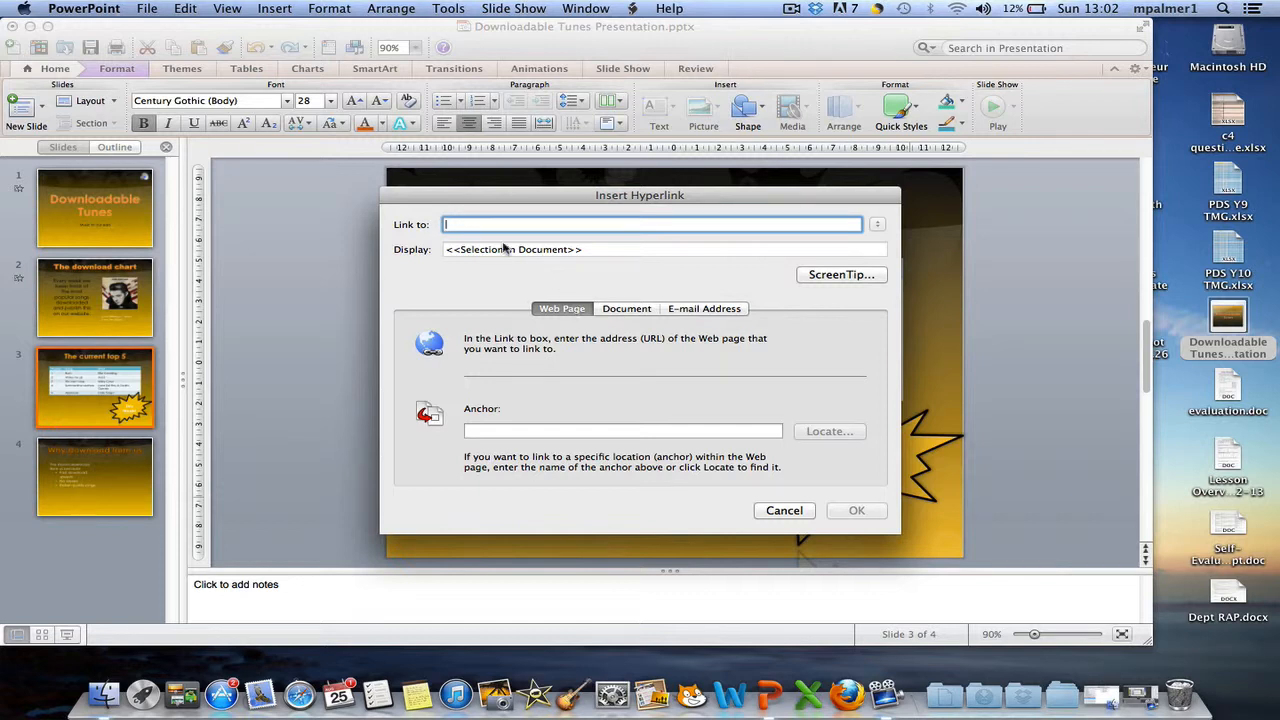
{"action": "type", "text": "http://www.google.co.uk"}
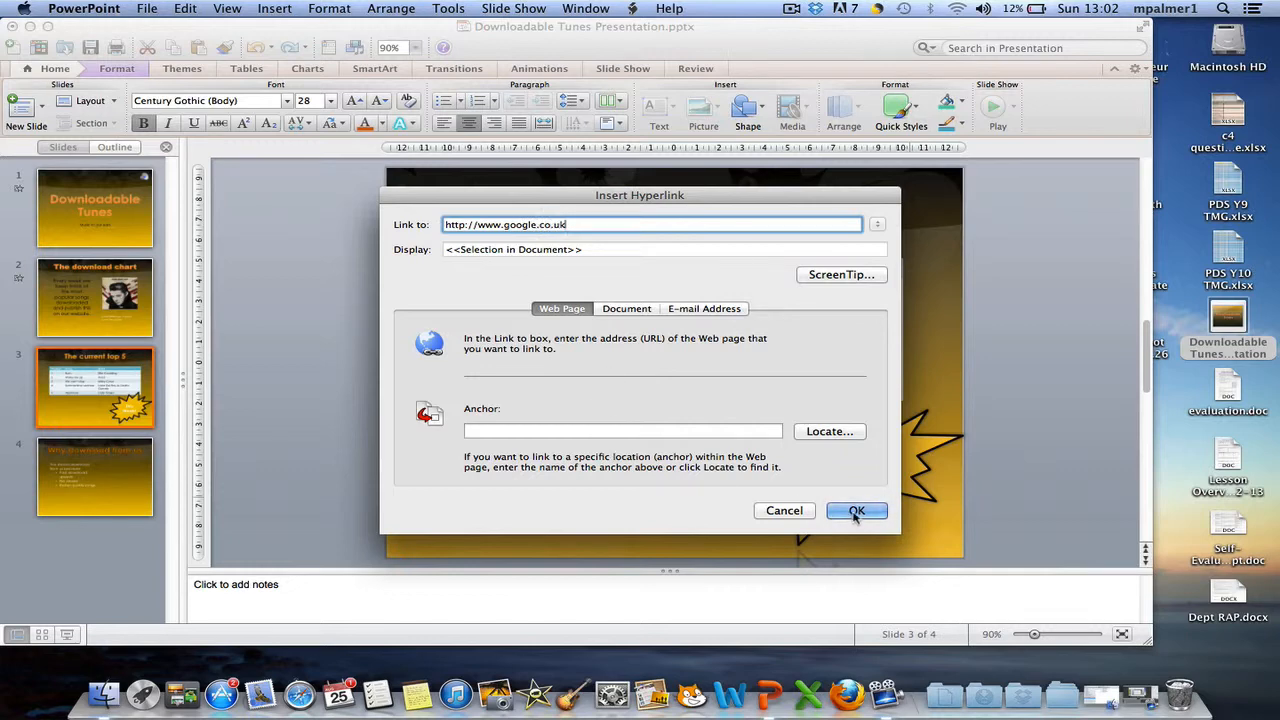
{"action": "left_click", "coordinate": [855, 511]}
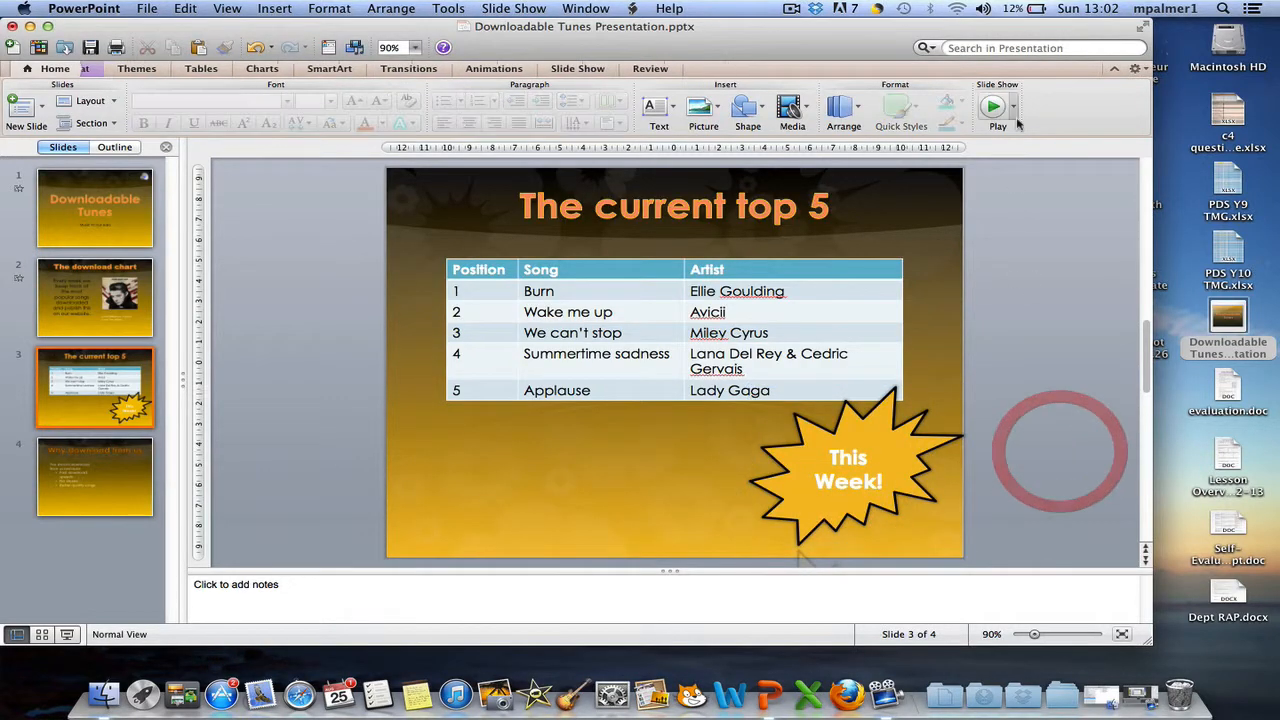
{"action": "left_click", "coordinate": [993, 107]}
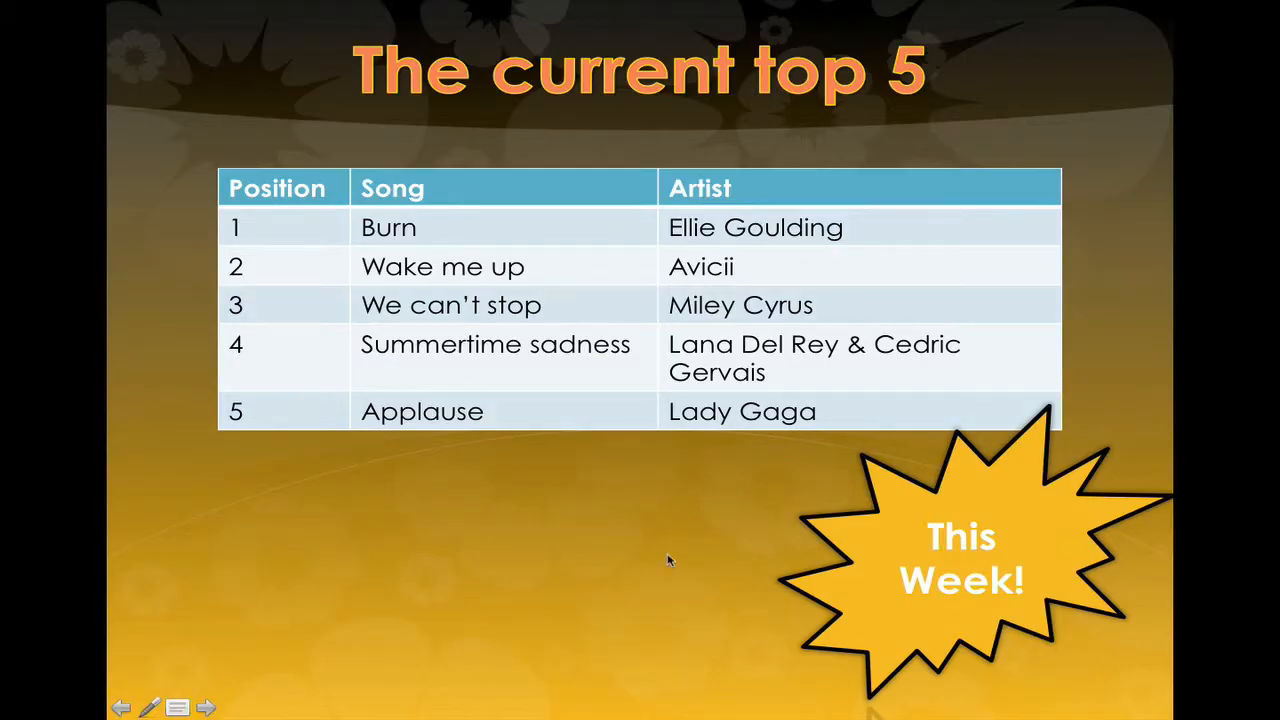